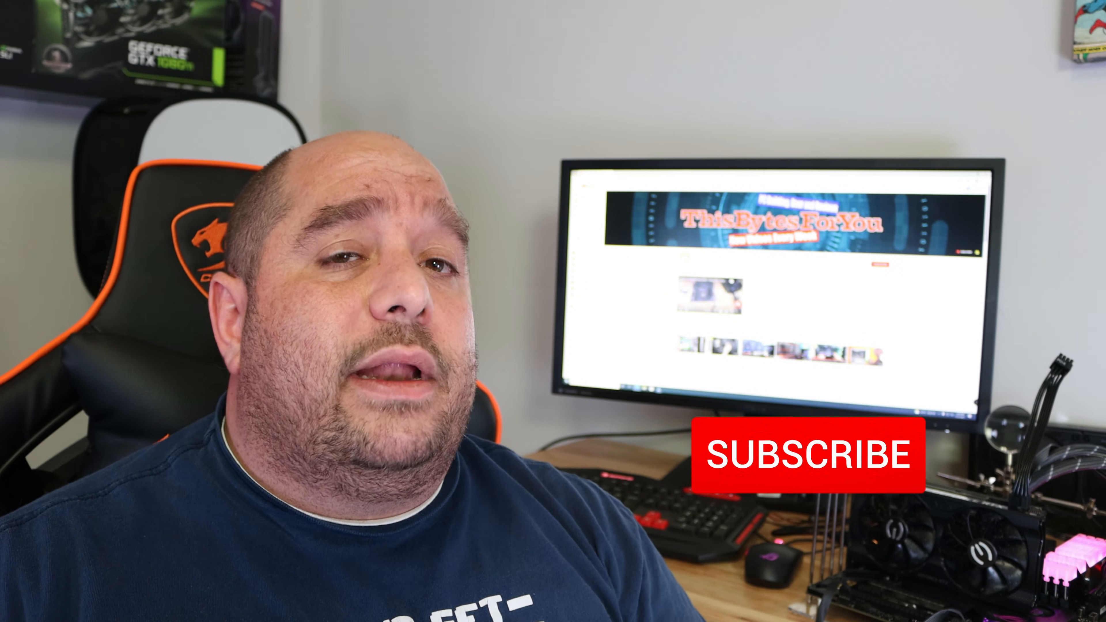
click(808, 455)
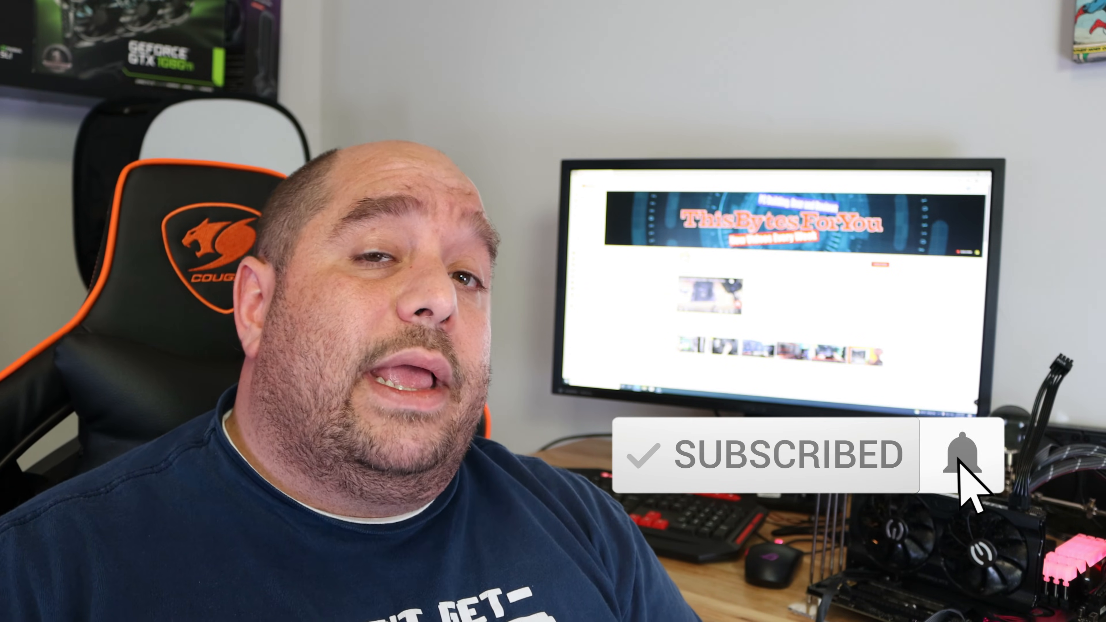